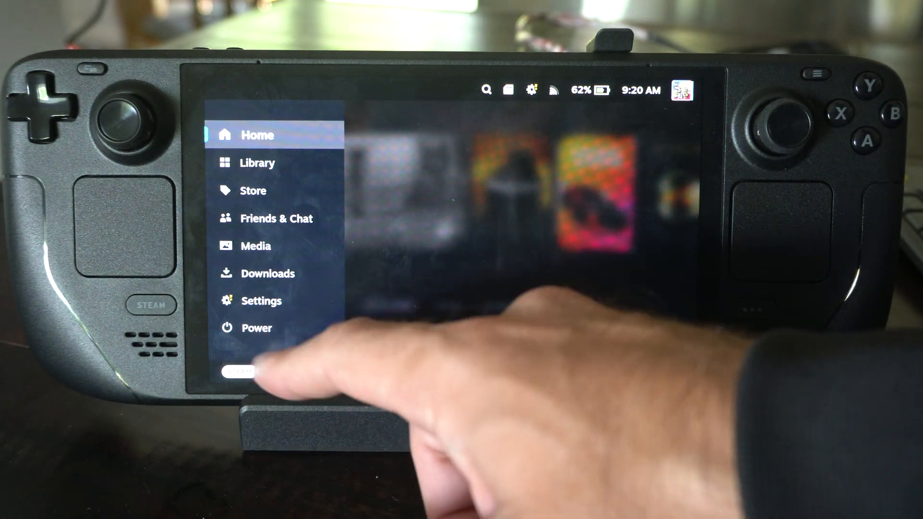
Open SteamOS Settings from the Steam menu, landing on the General page
click(260, 300)
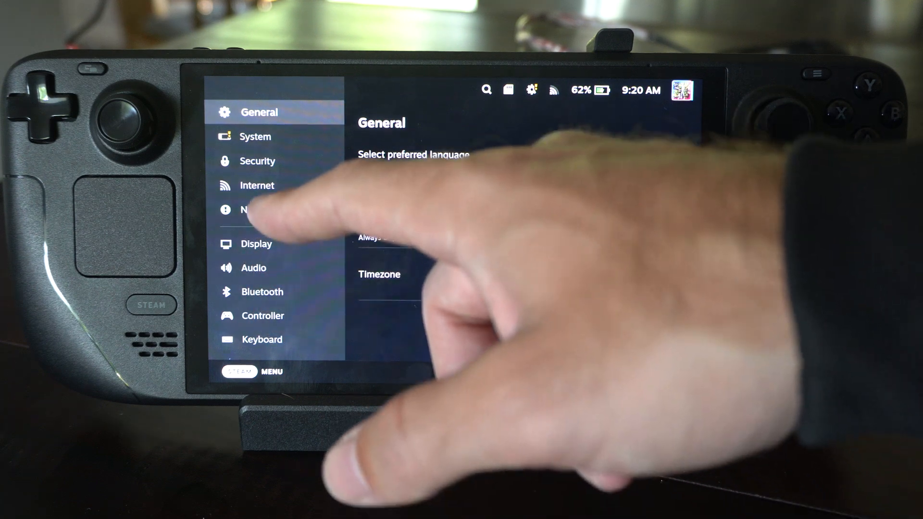
Go to the Storage page showing internal drive usage and installed games
click(257, 136)
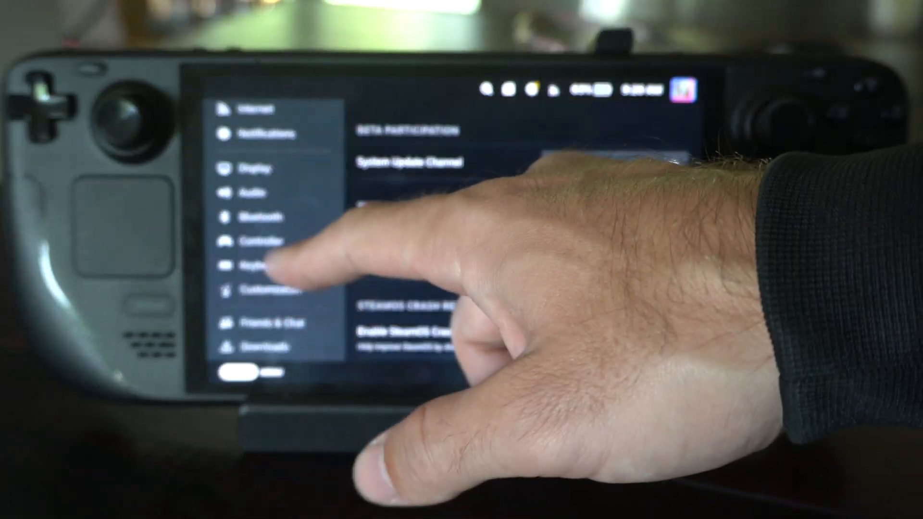
scroll(down, 3)
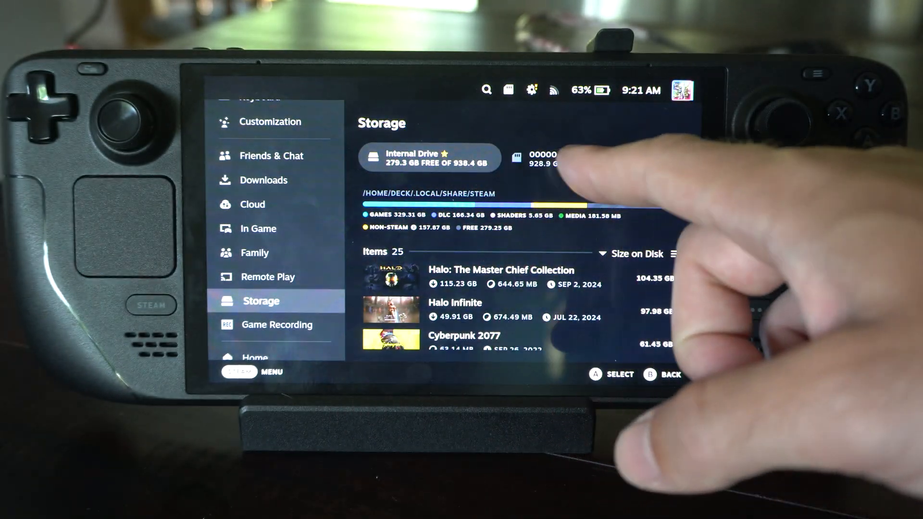
Select the 928.9 GB SD card tile to show its must-format prompt
click(571, 158)
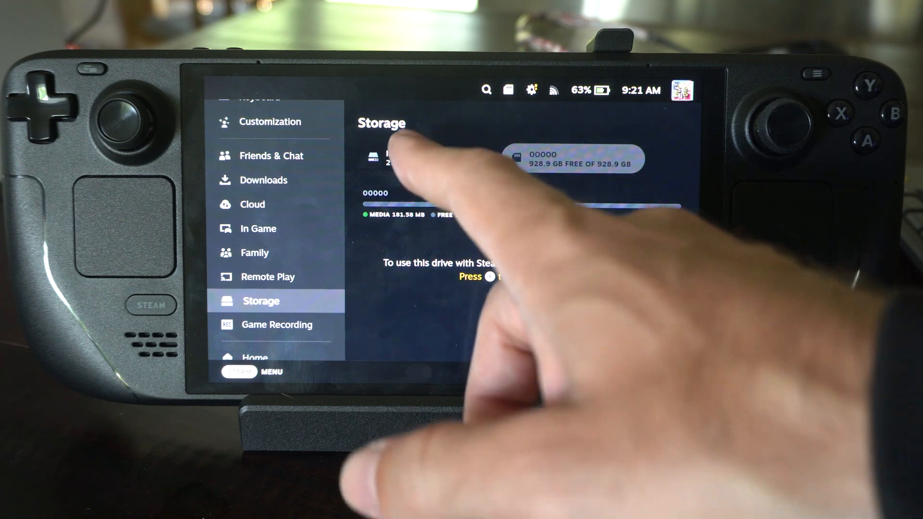
click(412, 158)
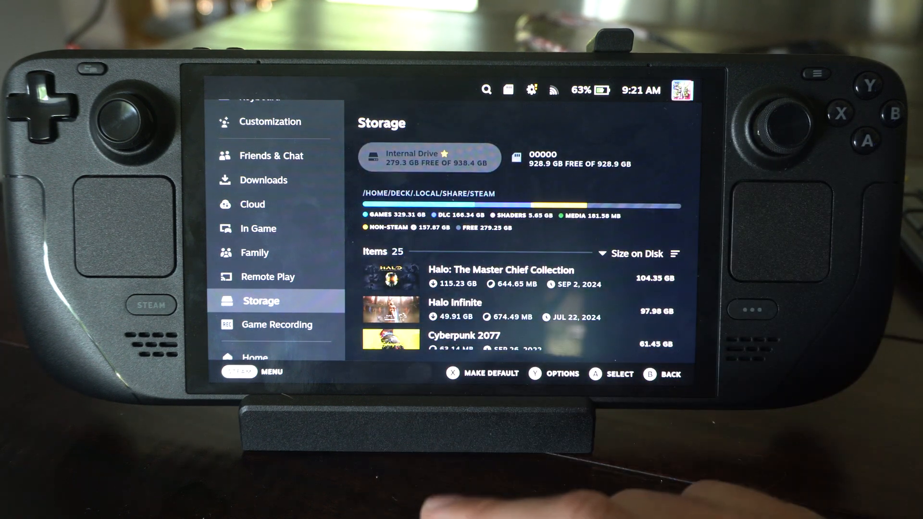
click(571, 157)
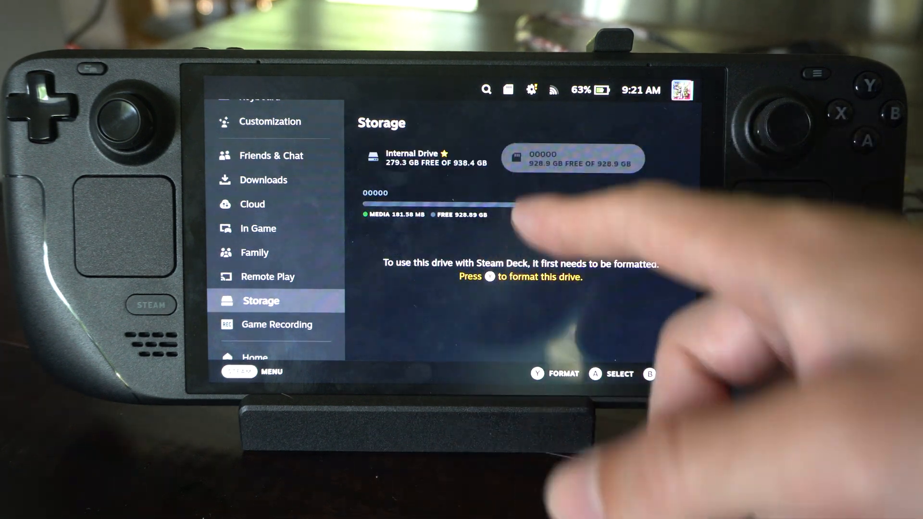